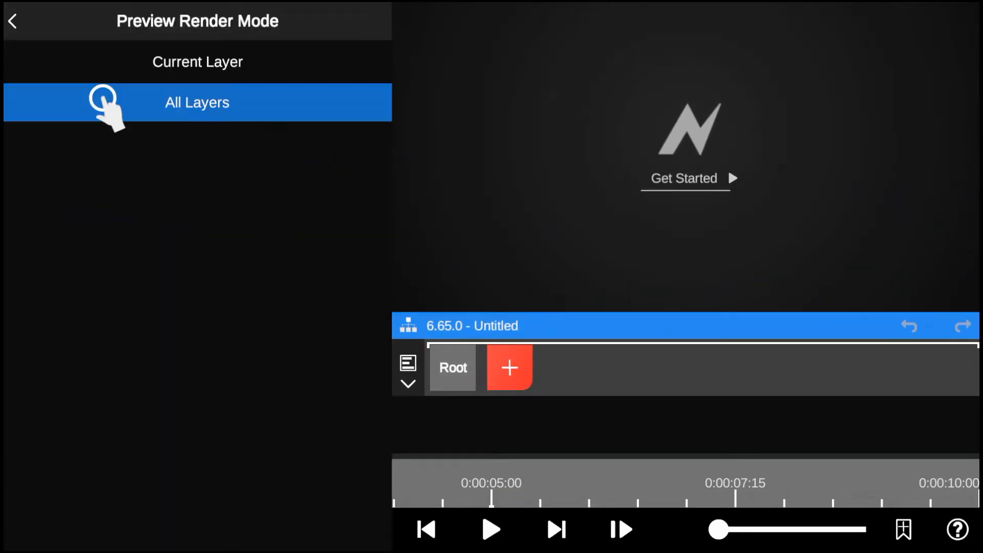
Switch preview to All Layers and add the colour-wheel picture as a new image layer
{"action": "left_click", "coordinate": [196, 103]}
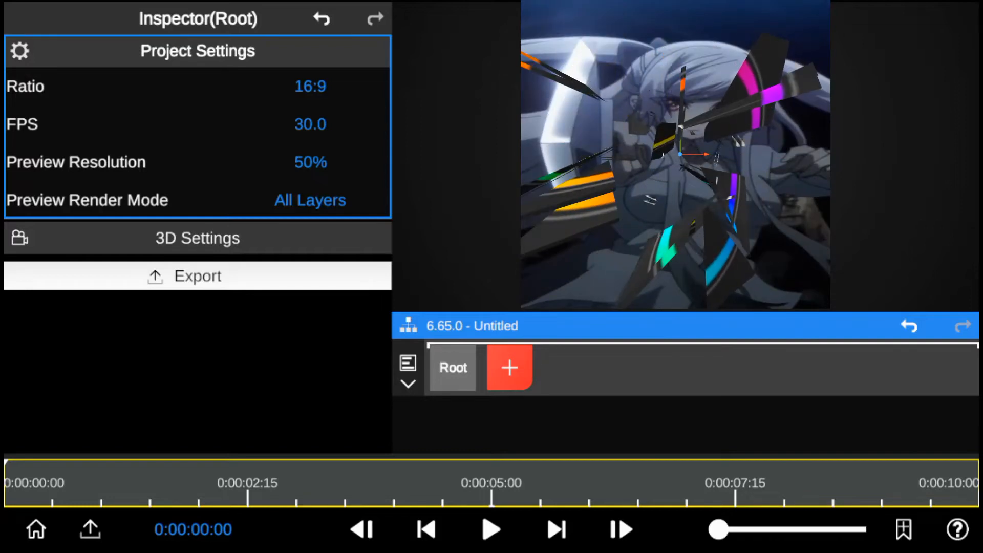
{"action": "left_click", "coordinate": [509, 368]}
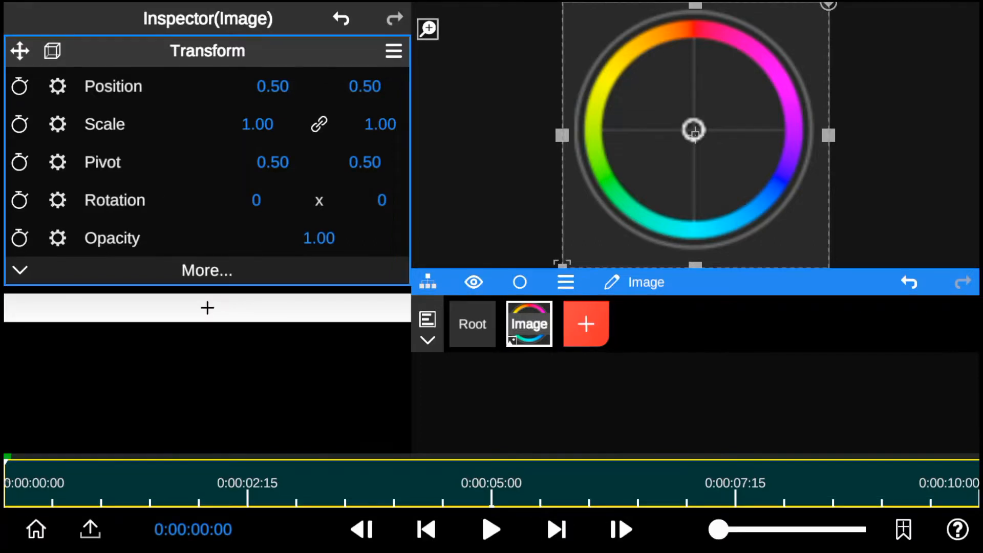
Add an Effect > 3D > Fracture to the colour-wheel image layer
{"action": "left_click", "coordinate": [206, 308]}
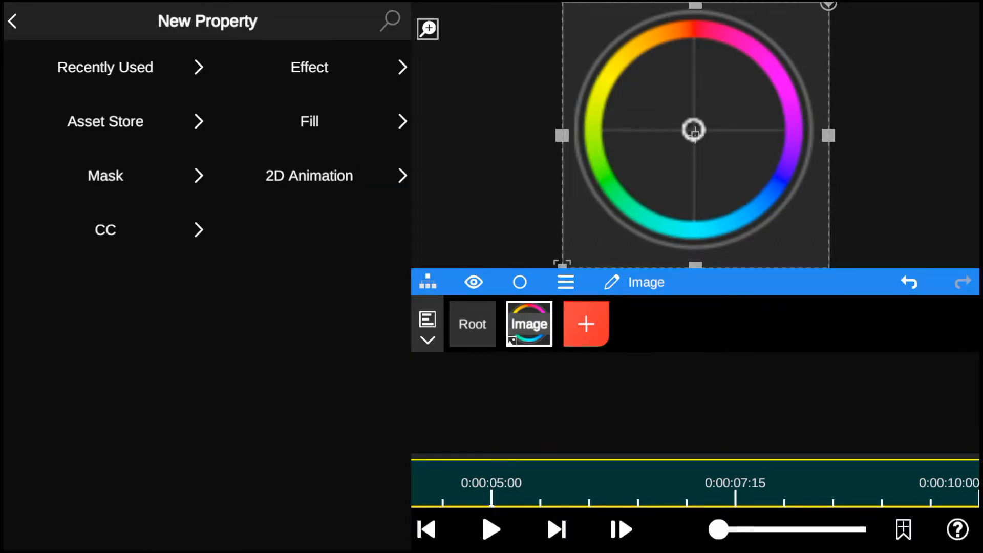
{"action": "left_click", "coordinate": [309, 68]}
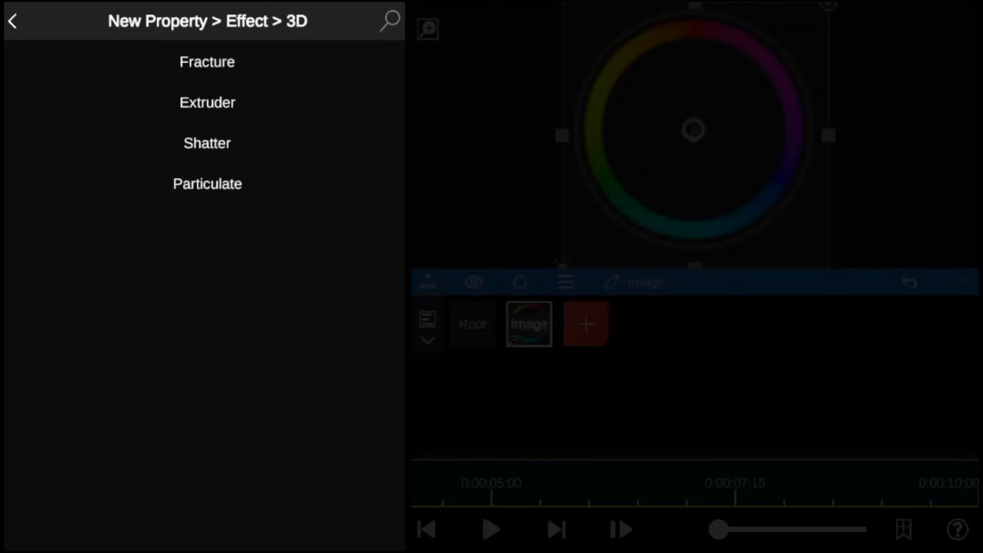
{"action": "left_click", "coordinate": [207, 61]}
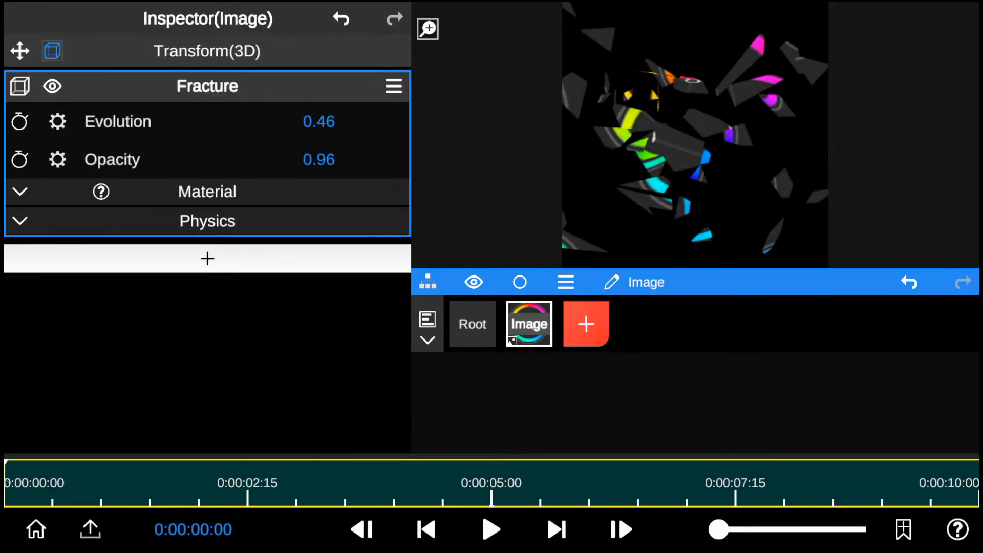
Expand the Fracture Material and Physics sections to reach opacity, mass and detail settings
{"action": "left_click", "coordinate": [19, 191]}
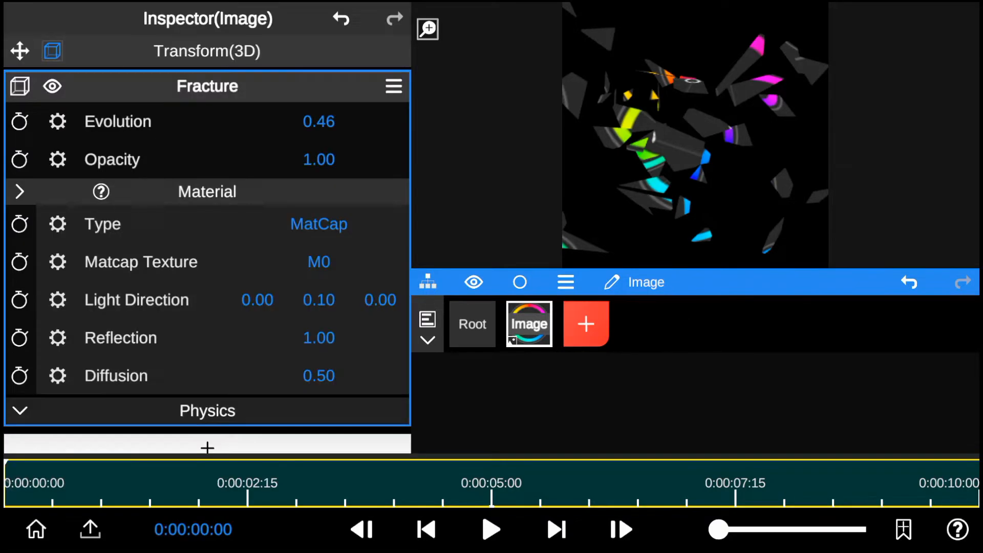
{"action": "left_click", "coordinate": [319, 261]}
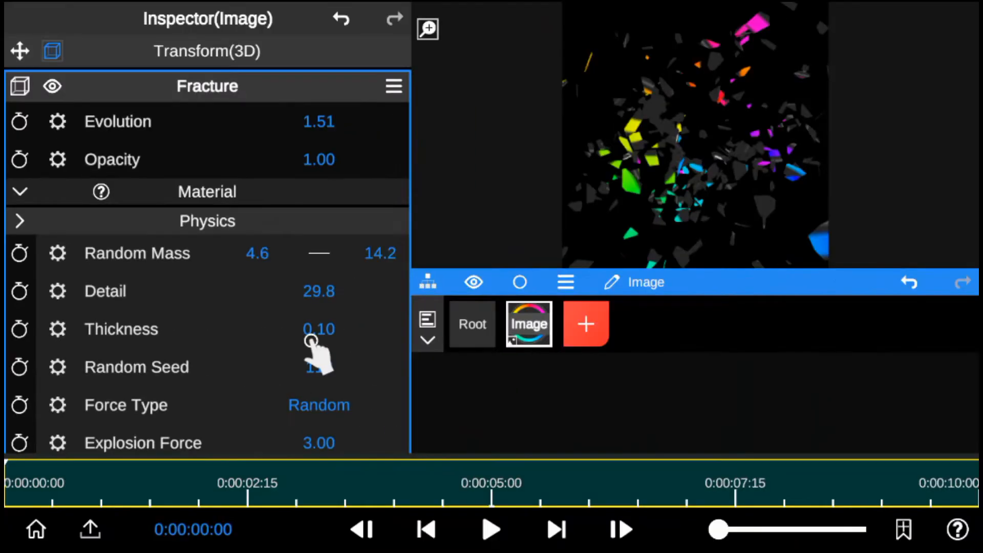
Raise Fracture Thickness to 0.62 and set Random Seed 282 for a new shatter pattern
{"action": "left_click_drag", "start_coordinate": [312, 329], "coordinate": [271, 198]}
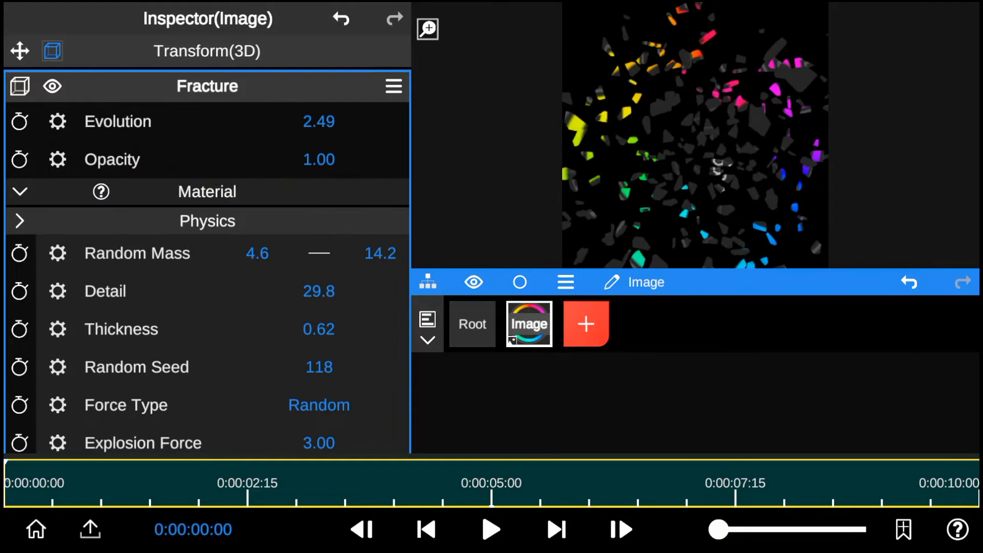
{"action": "scroll", "scroll_direction": "down", "scroll_amount": 3}
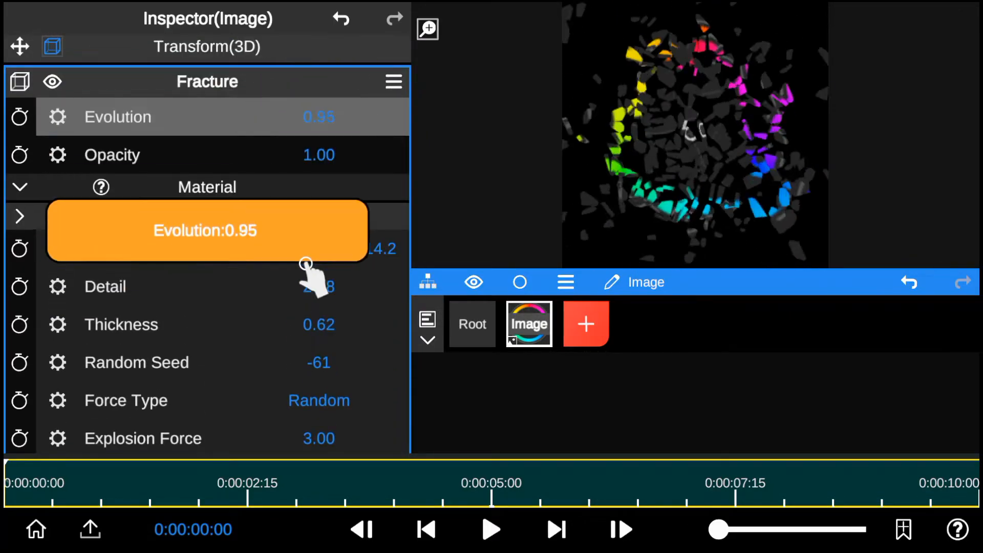
{"action": "scroll", "scroll_direction": "down", "scroll_amount": 3}
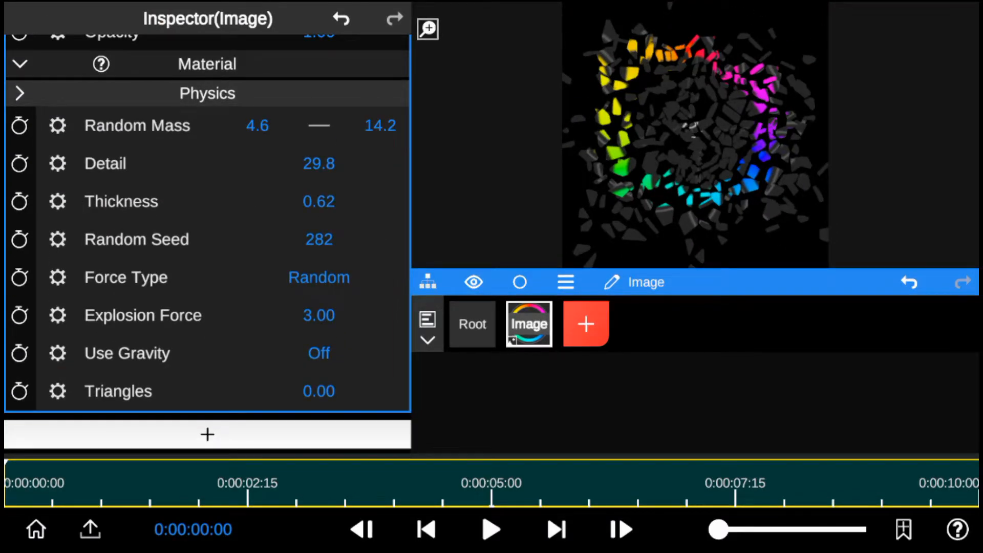
Change the Fracture Force Type from random to Directional
{"action": "left_click", "coordinate": [319, 278]}
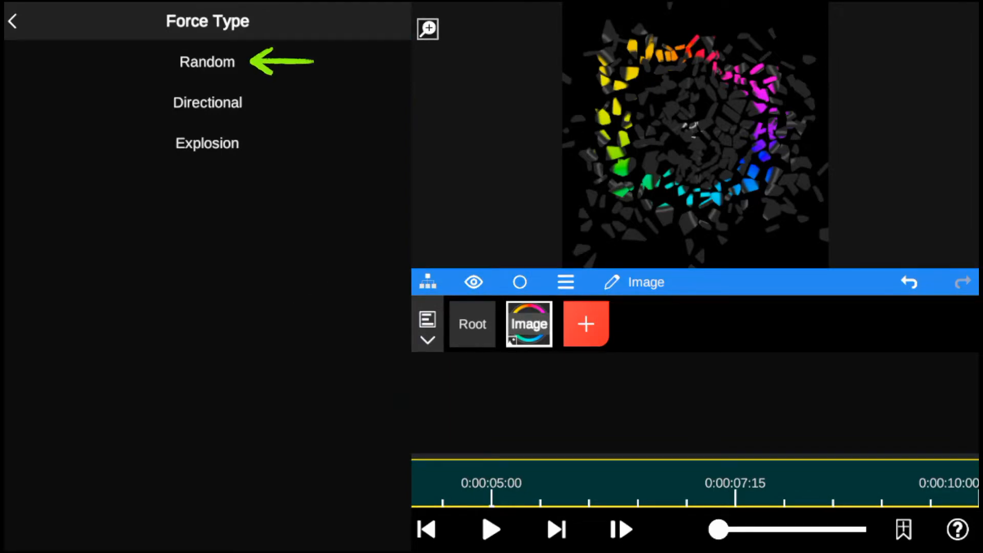
{"action": "left_click", "coordinate": [207, 102]}
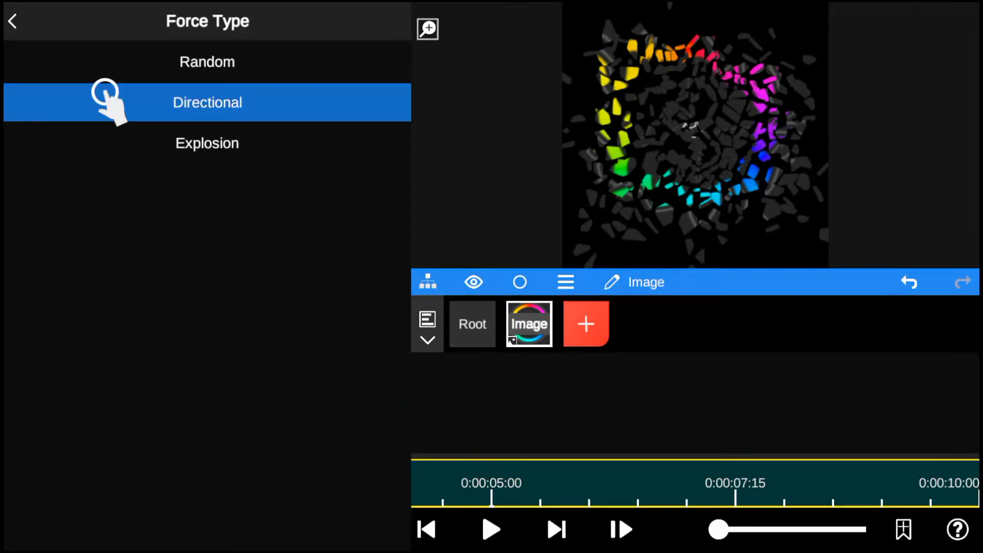
{"action": "left_click", "coordinate": [207, 102]}
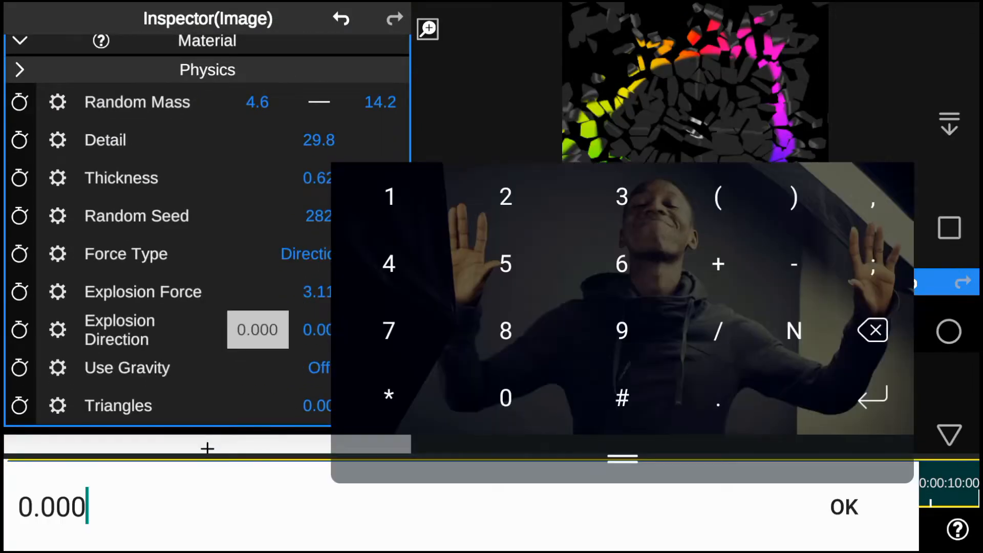
Enter Explosion Direction values 0.00, 2.00, -1.00 via the numeric keypad, confirming each
{"action": "left_click", "coordinate": [793, 264]}
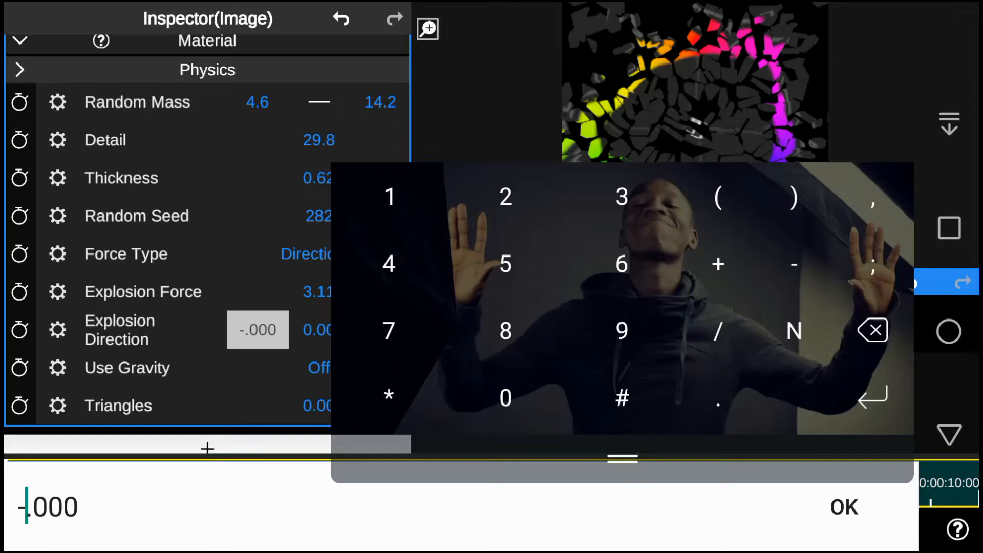
{"action": "left_click", "coordinate": [842, 507]}
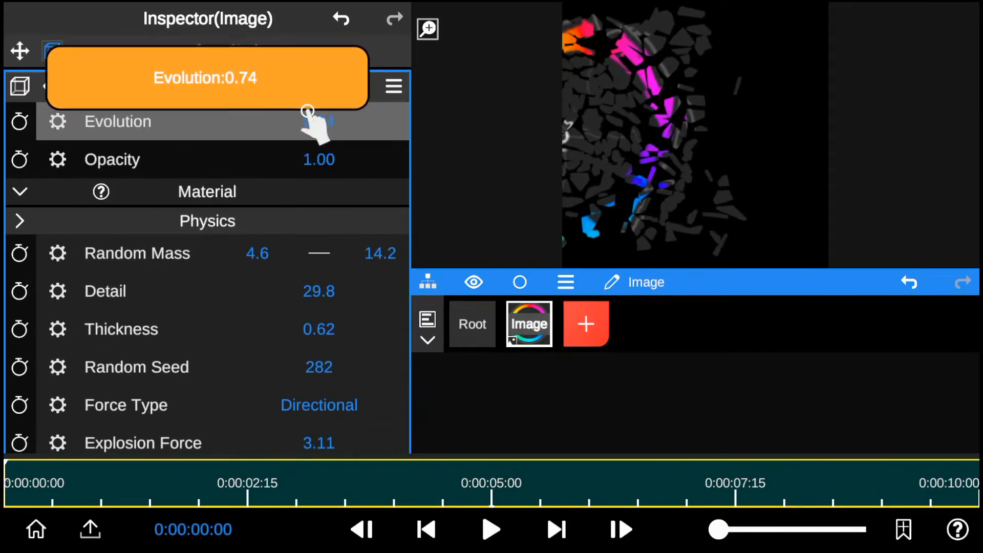
{"action": "scroll", "scroll_direction": "down", "scroll_amount": 3}
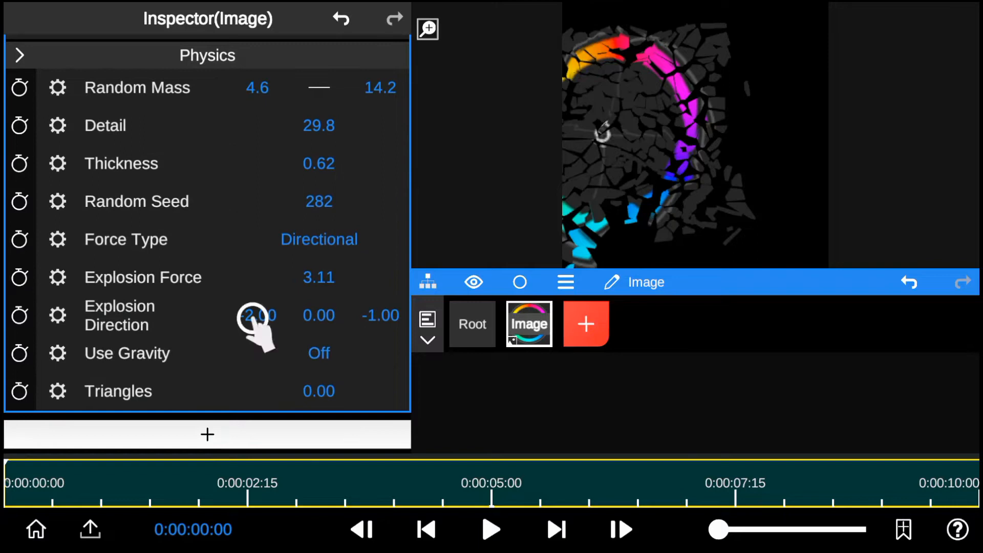
{"action": "left_click", "coordinate": [257, 314]}
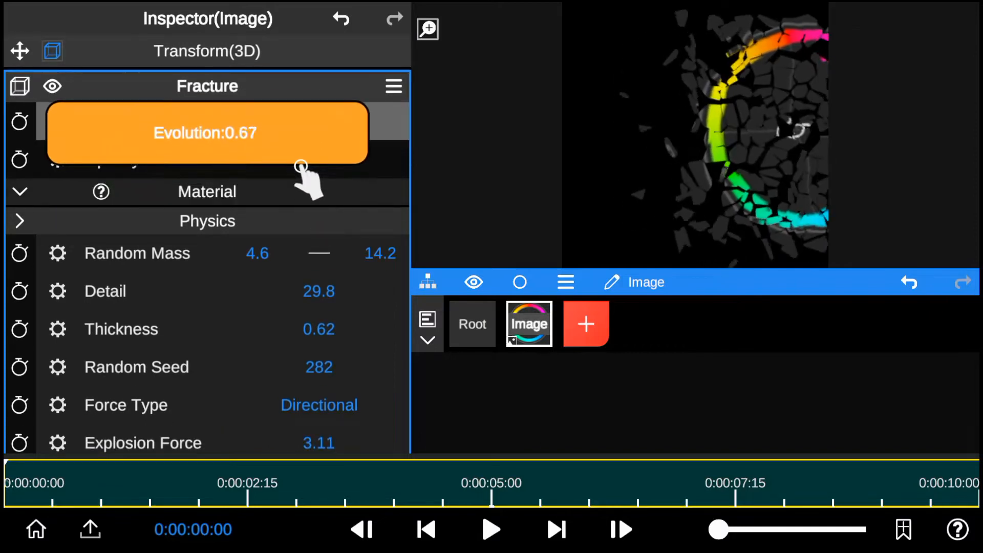
{"action": "left_click_drag", "start_coordinate": [302, 166], "coordinate": [295, 192]}
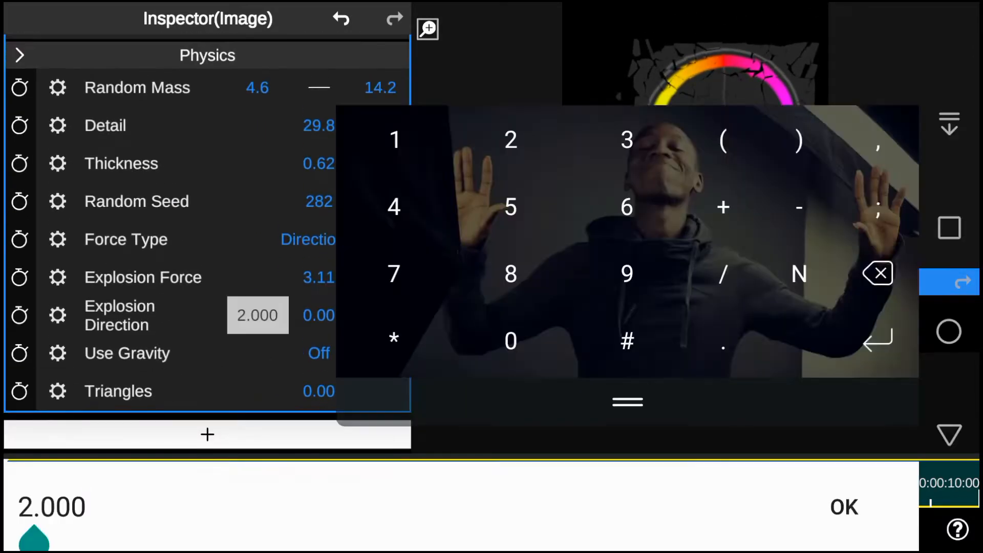
{"action": "left_click", "coordinate": [843, 507]}
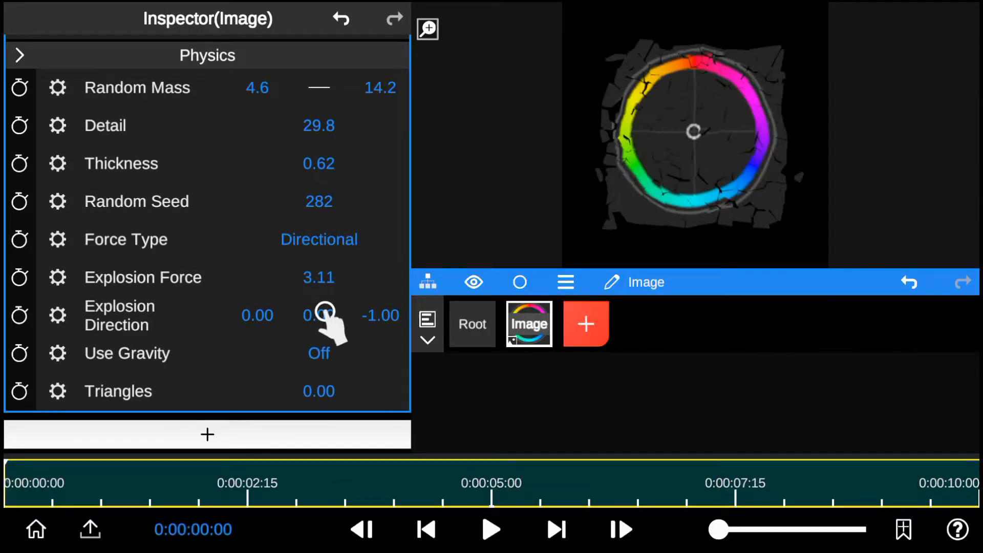
{"action": "left_click", "coordinate": [317, 315]}
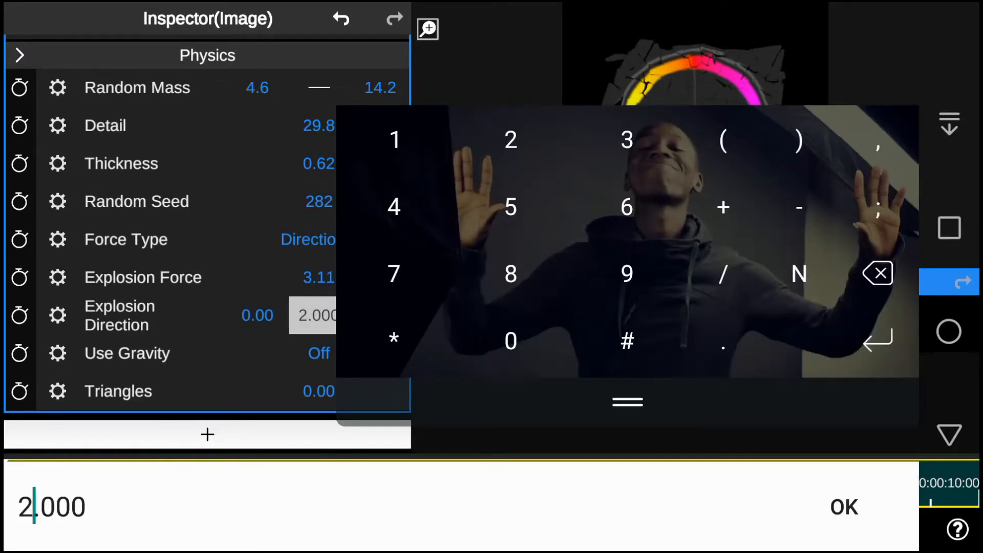
{"action": "left_click", "coordinate": [843, 507]}
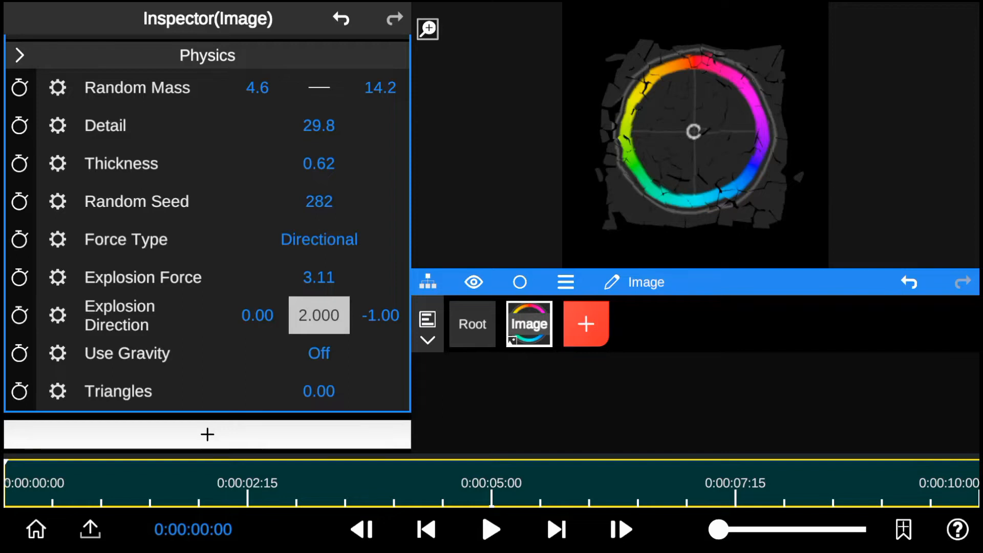